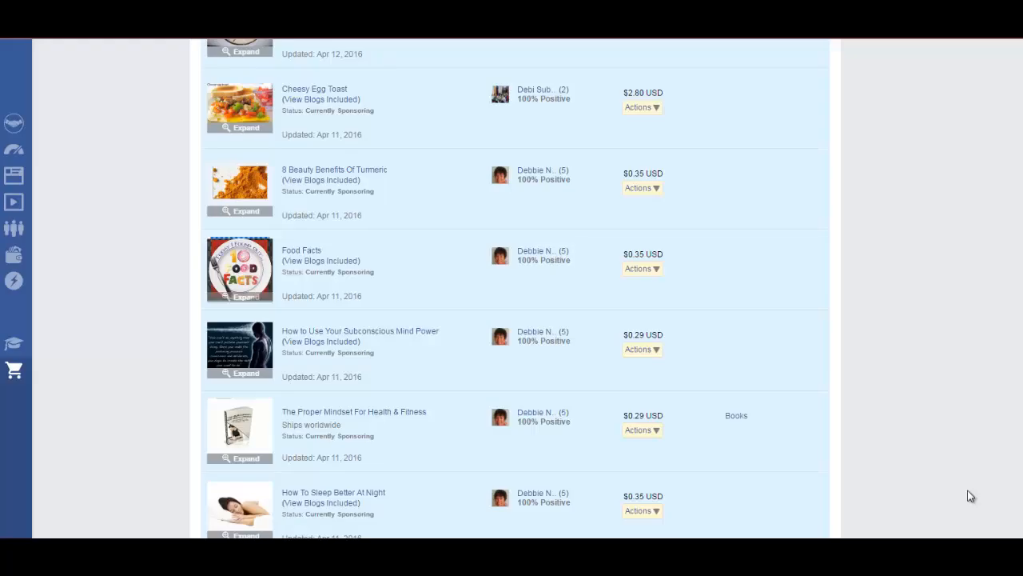
pyautogui.moveTo(806, 372)
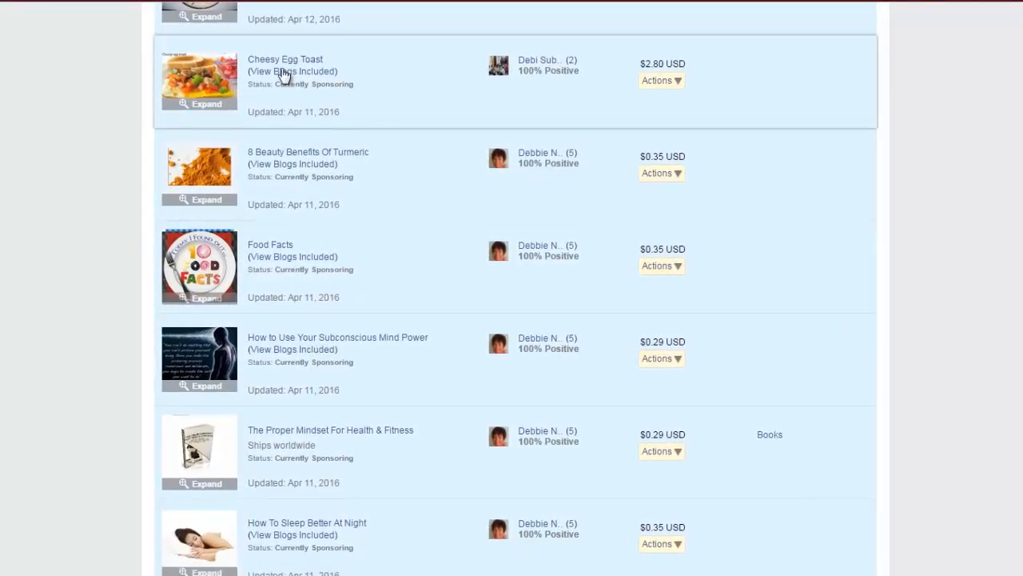
# Review details of the Cheesy Egg Toast, Turmeric benefits and Food Facts listings.
pyautogui.click(292, 70)
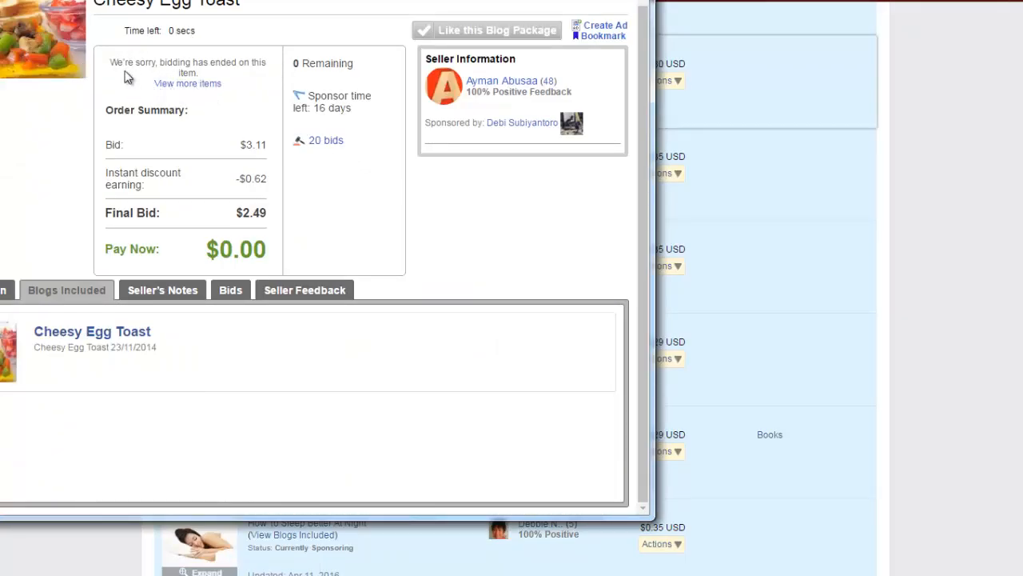
pyautogui.moveTo(256, 78)
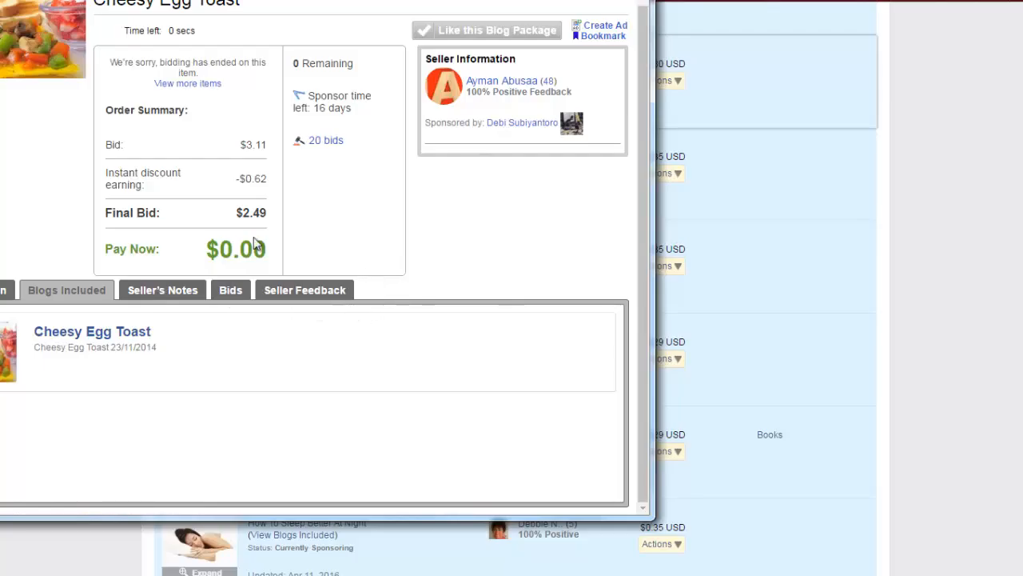
pyautogui.moveTo(184, 182)
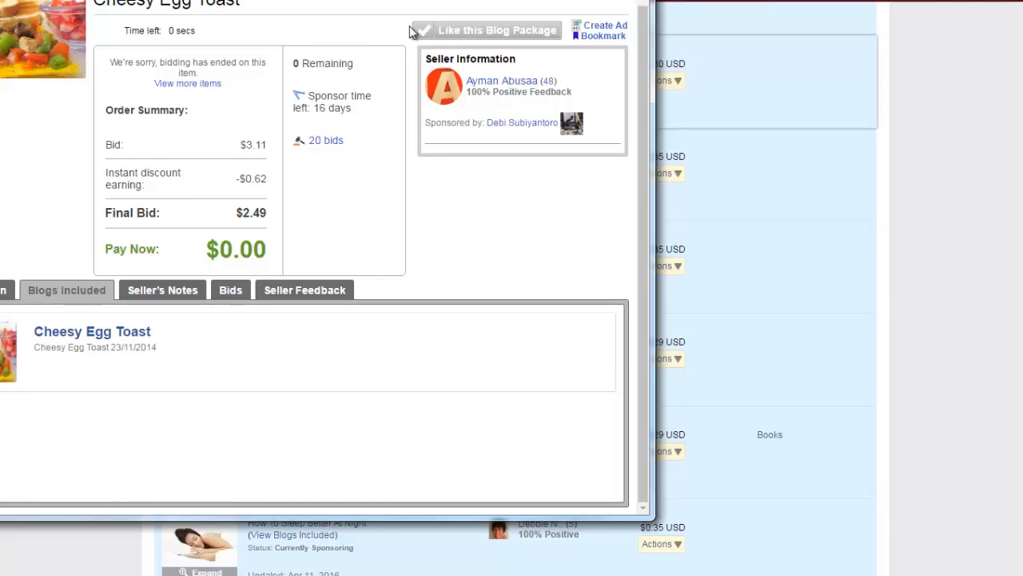
pyautogui.moveTo(246, 198)
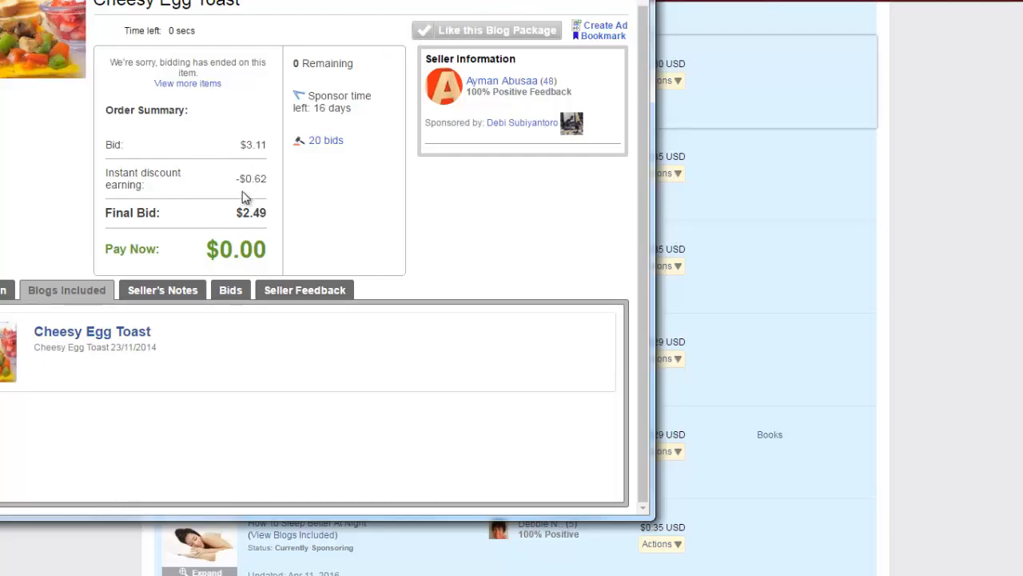
pyautogui.moveTo(360, 454)
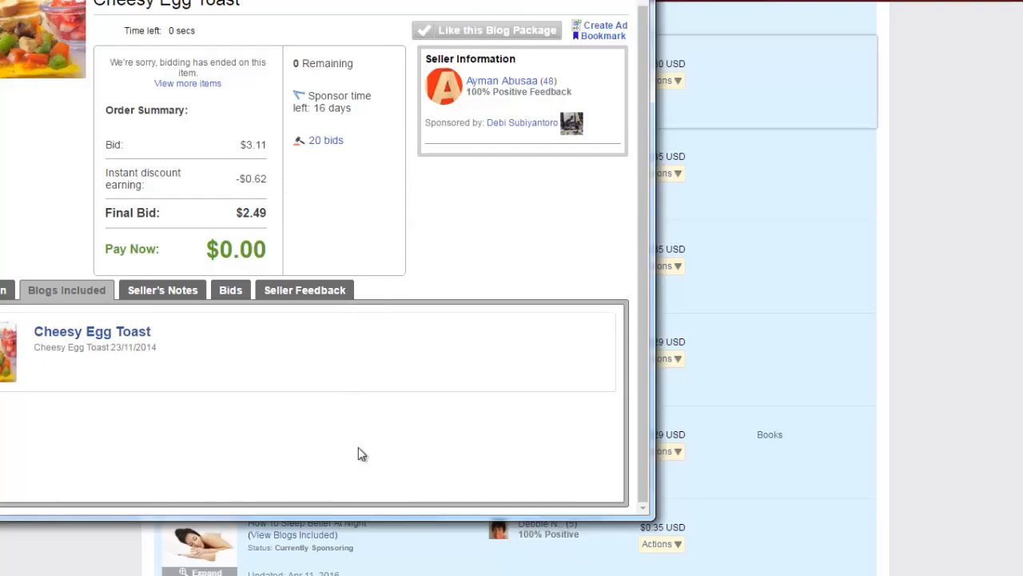
pyautogui.moveTo(430, 115)
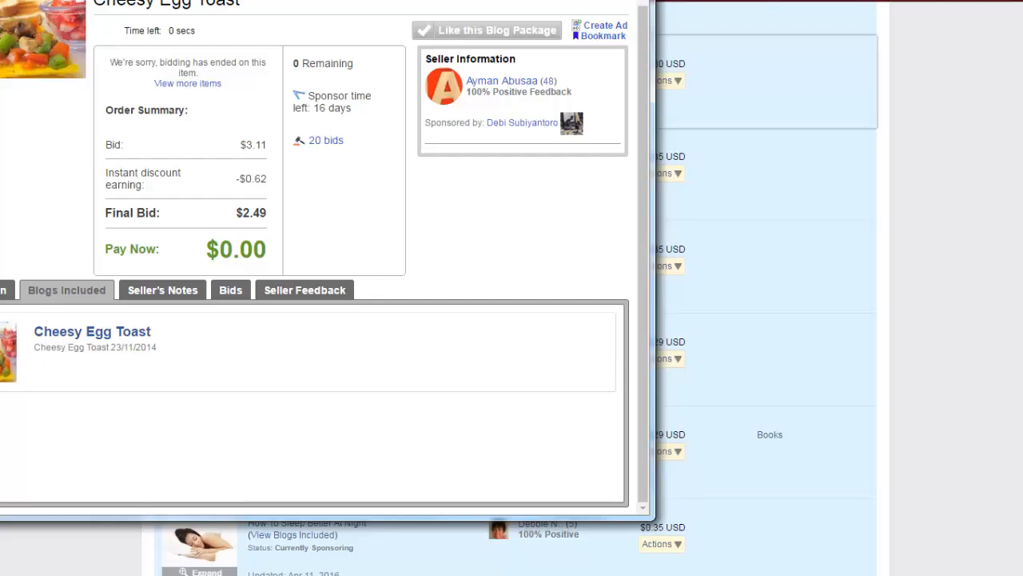
pyautogui.moveTo(568, 3)
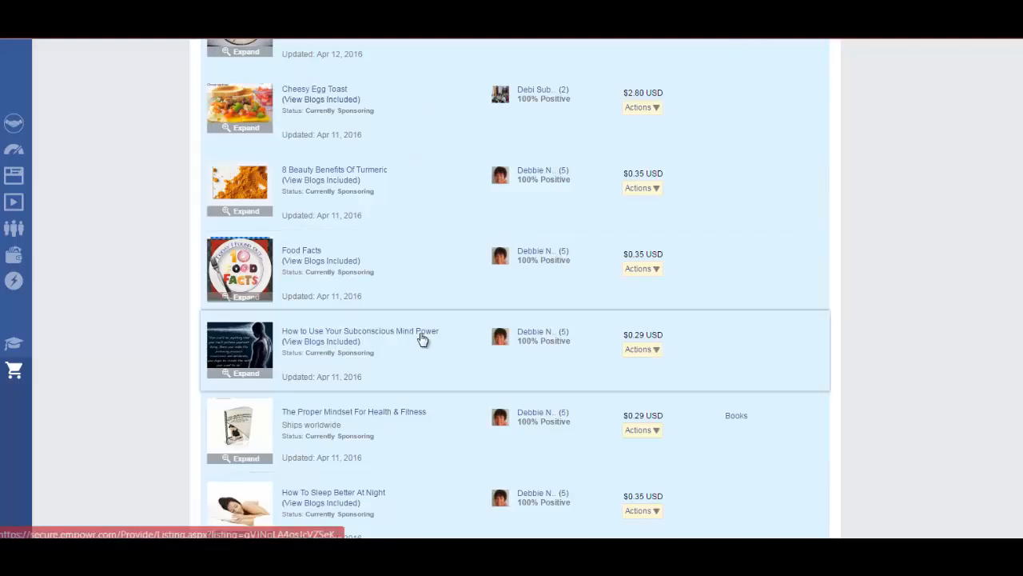
pyautogui.moveTo(413, 514)
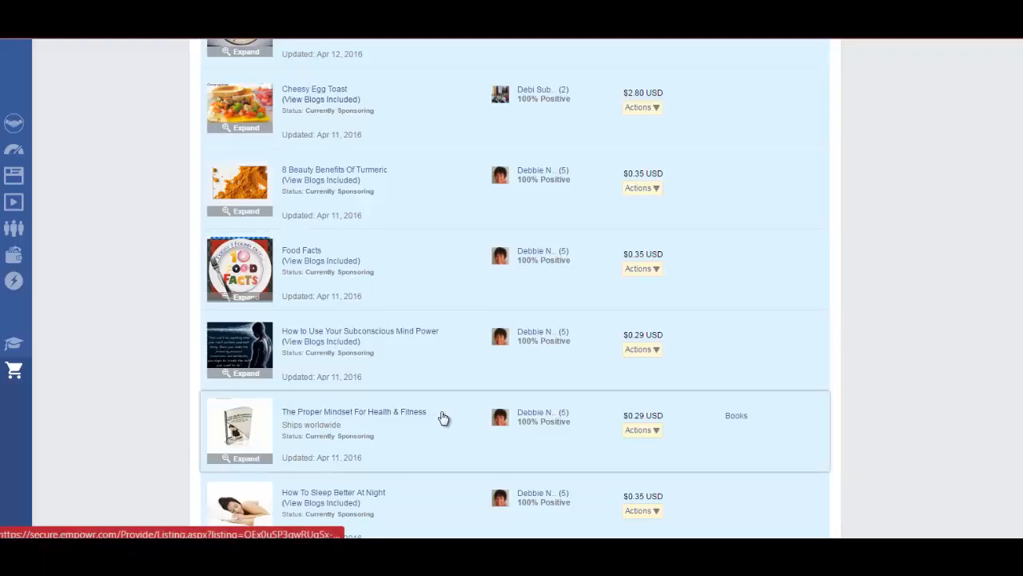
pyautogui.moveTo(444, 384)
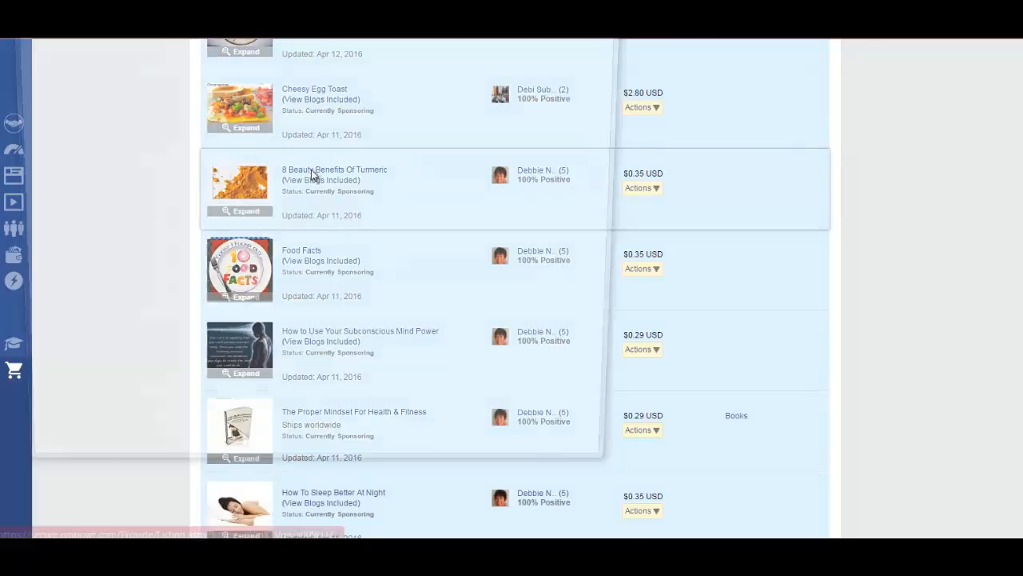
pyautogui.click(334, 169)
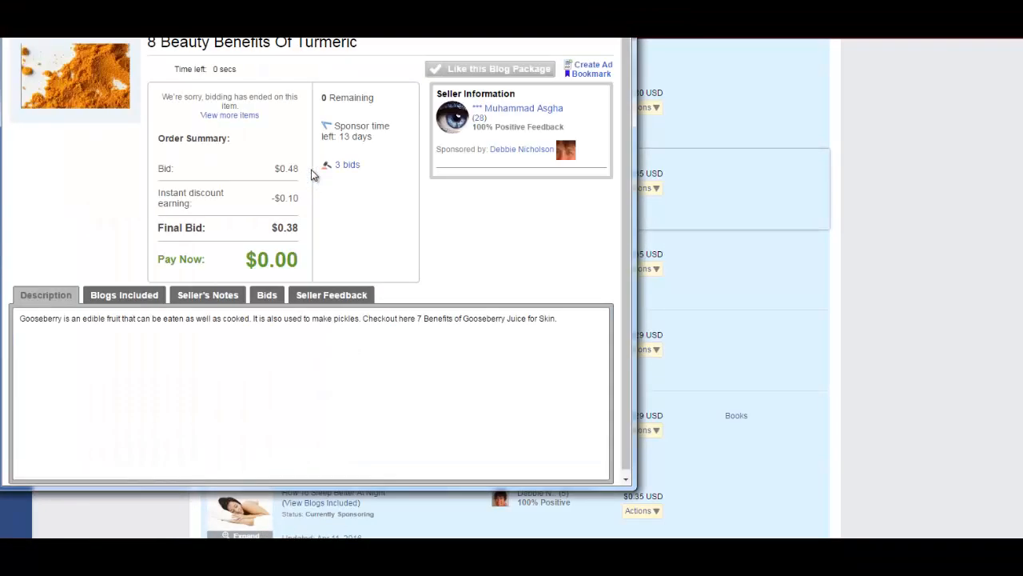
pyautogui.moveTo(541, 144)
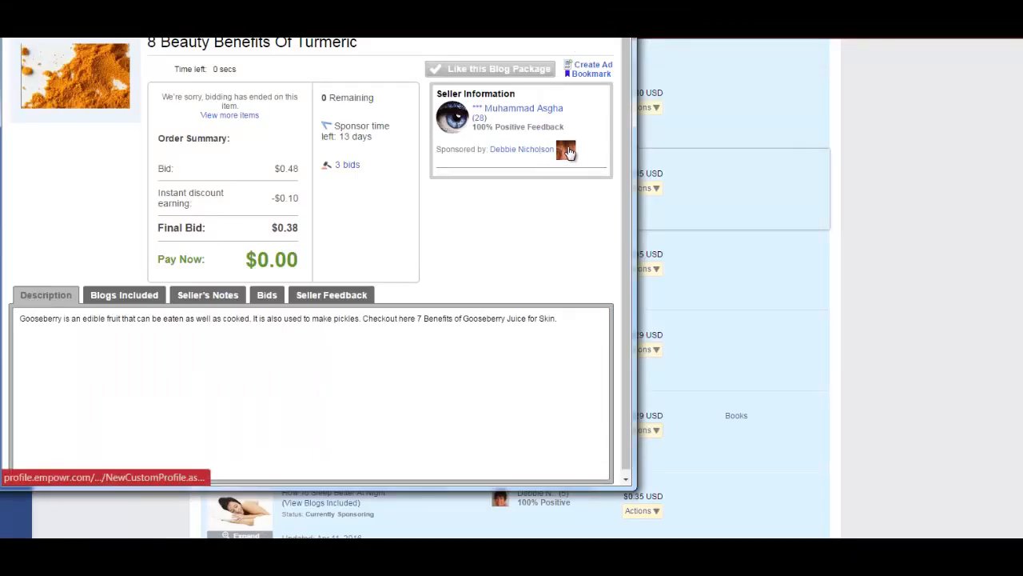
pyautogui.moveTo(454, 118)
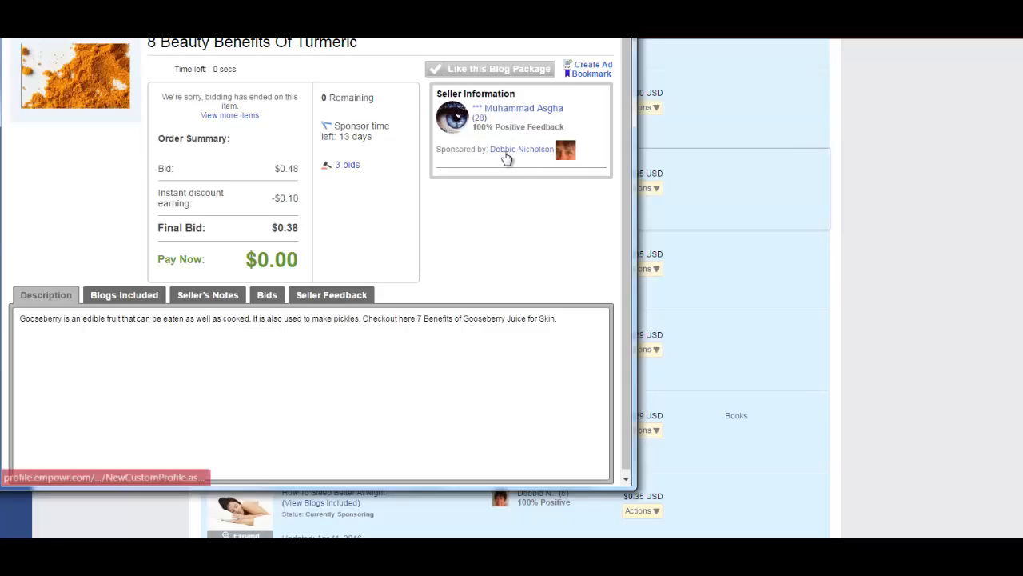
pyautogui.moveTo(479, 160)
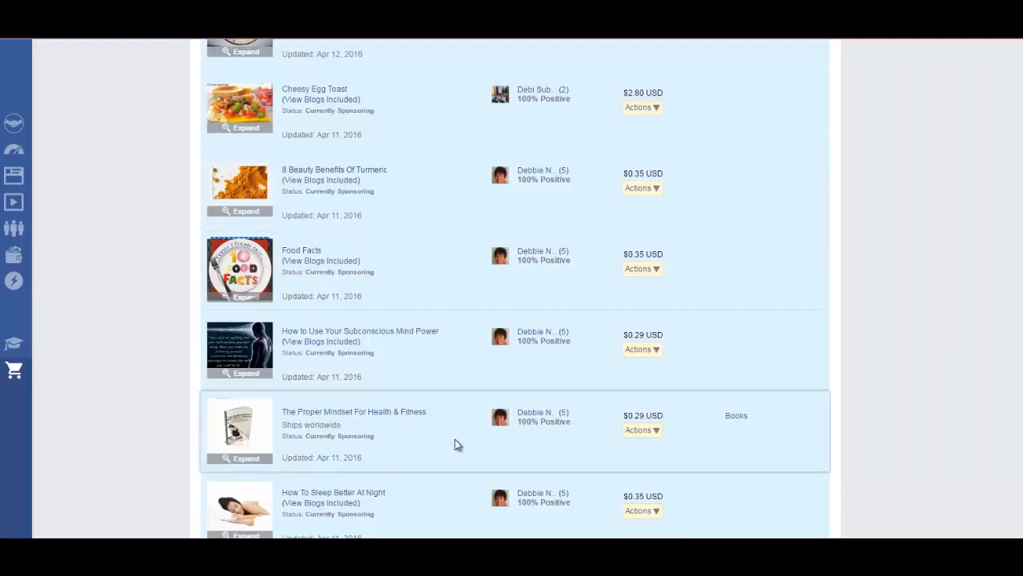
pyautogui.moveTo(99, 326)
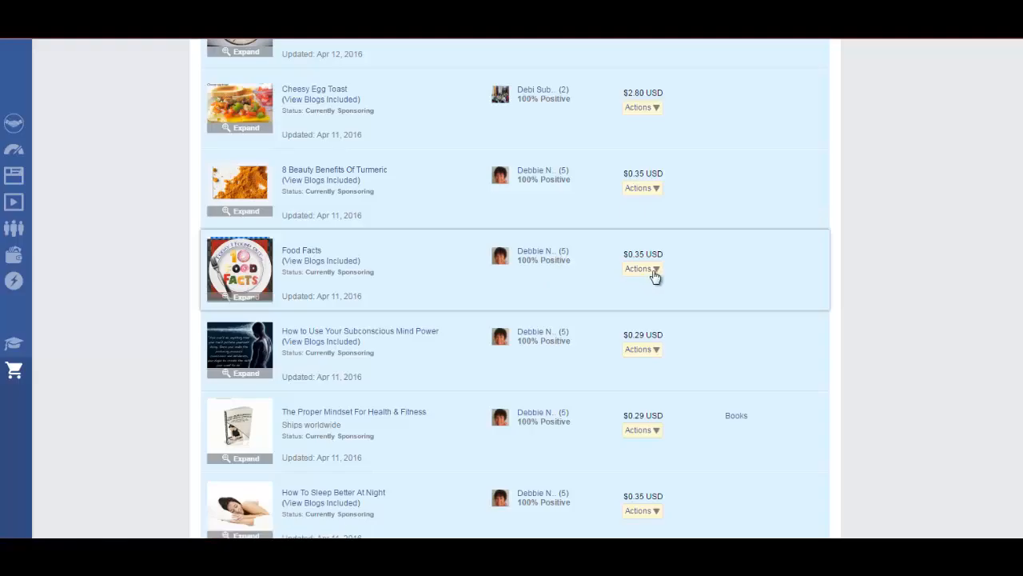
pyautogui.click(642, 269)
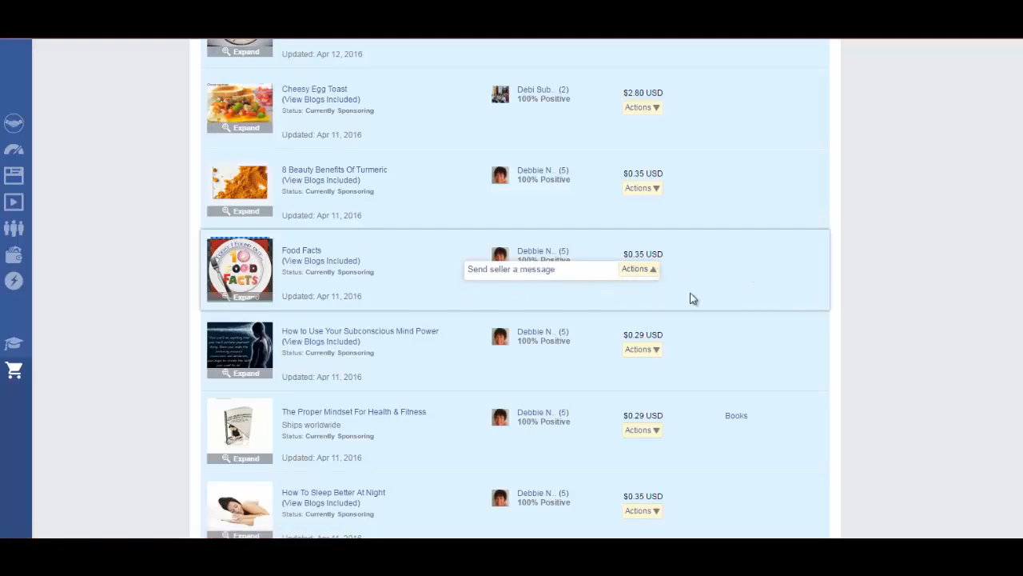
pyautogui.moveTo(502, 310)
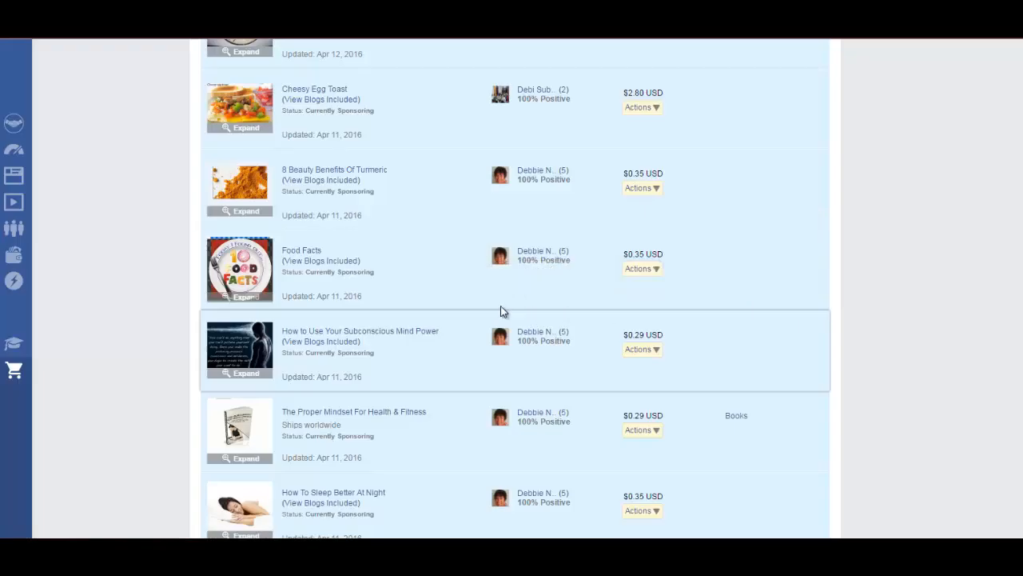
pyautogui.moveTo(300, 249)
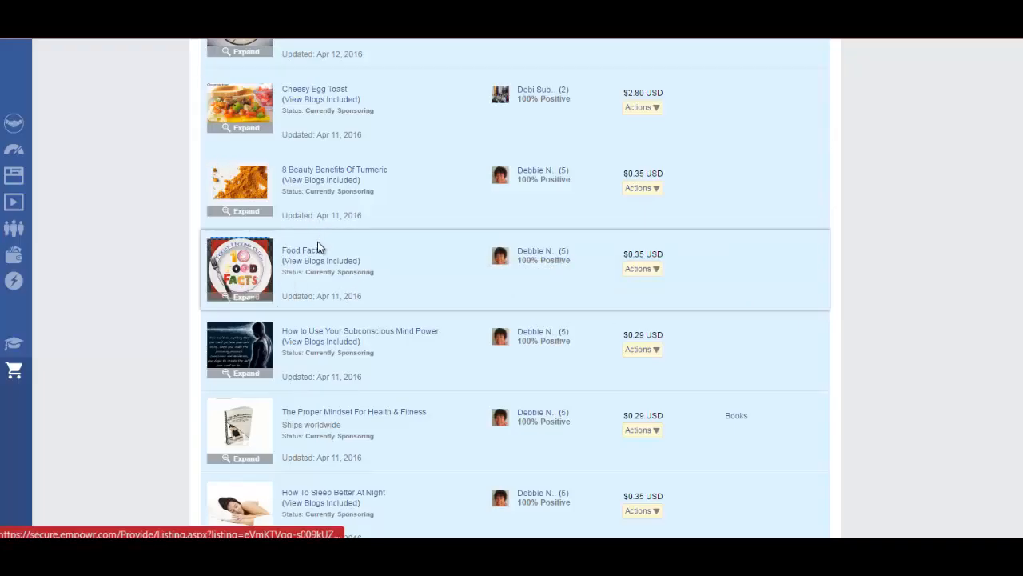
pyautogui.click(302, 249)
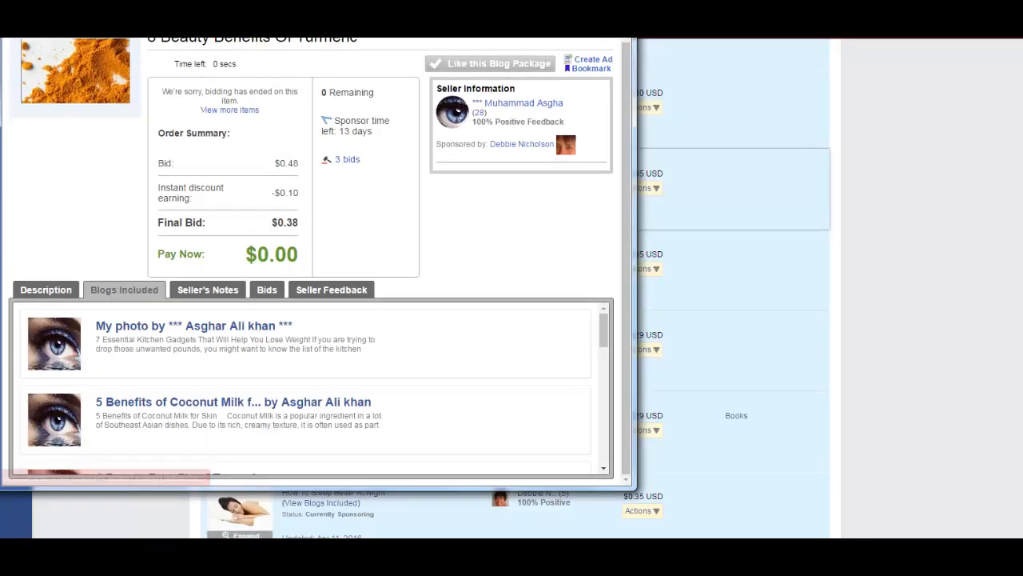
# Browse further down the listings and view the 20 Internet Marketing Mistakes To Avoid details.
pyautogui.click(467, 235)
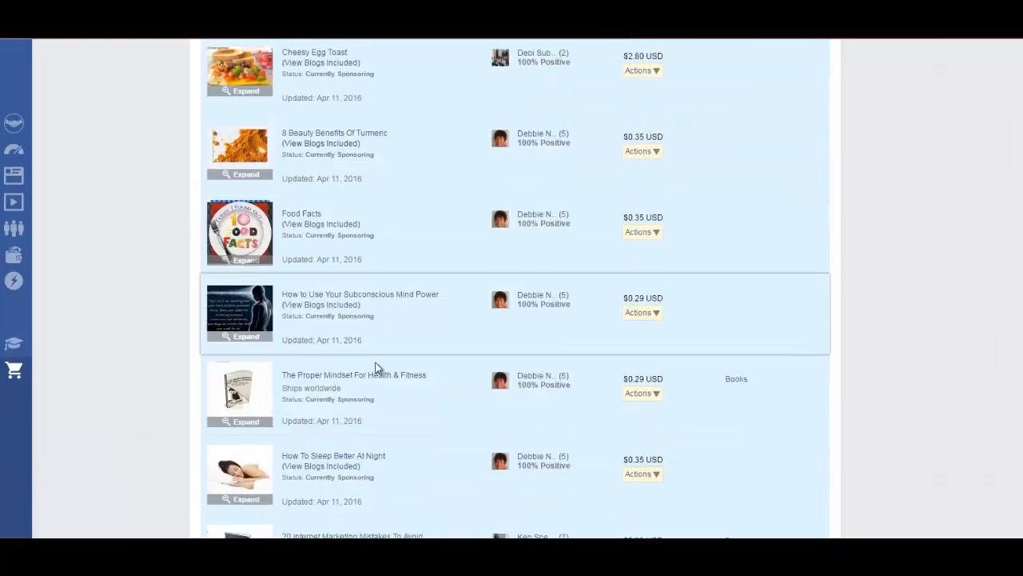
pyautogui.scroll(-3)
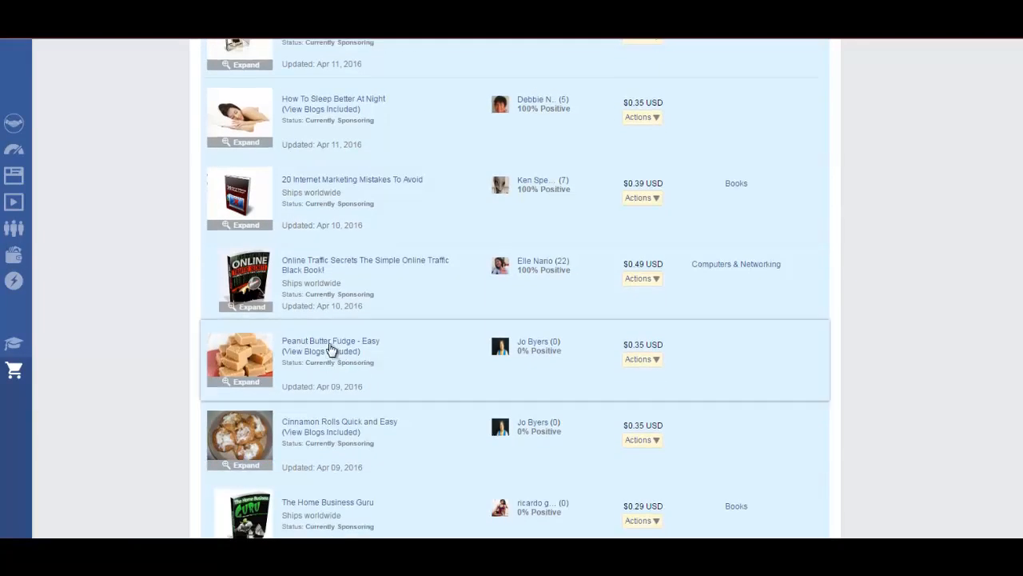
pyautogui.click(330, 340)
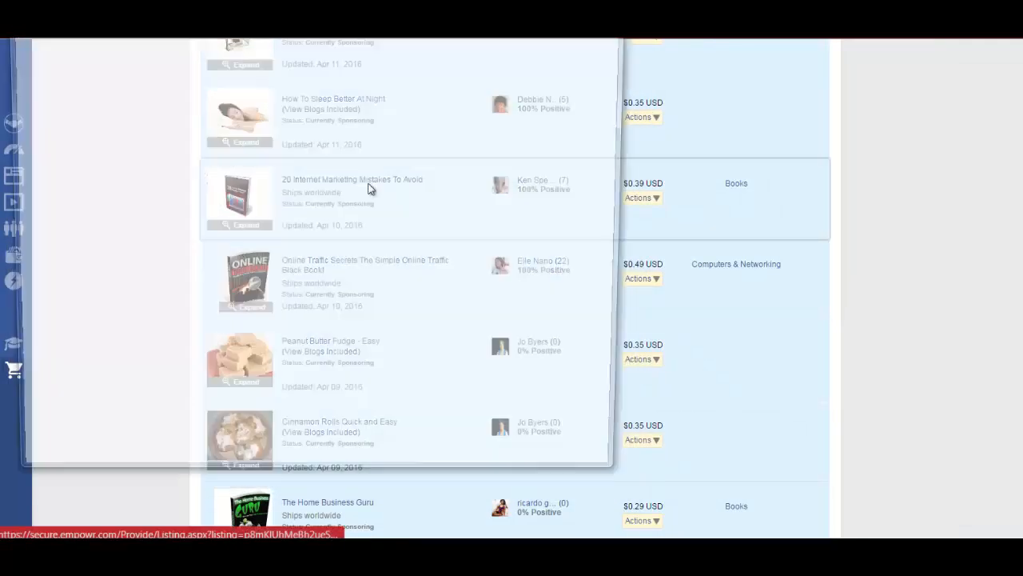
pyautogui.click(352, 179)
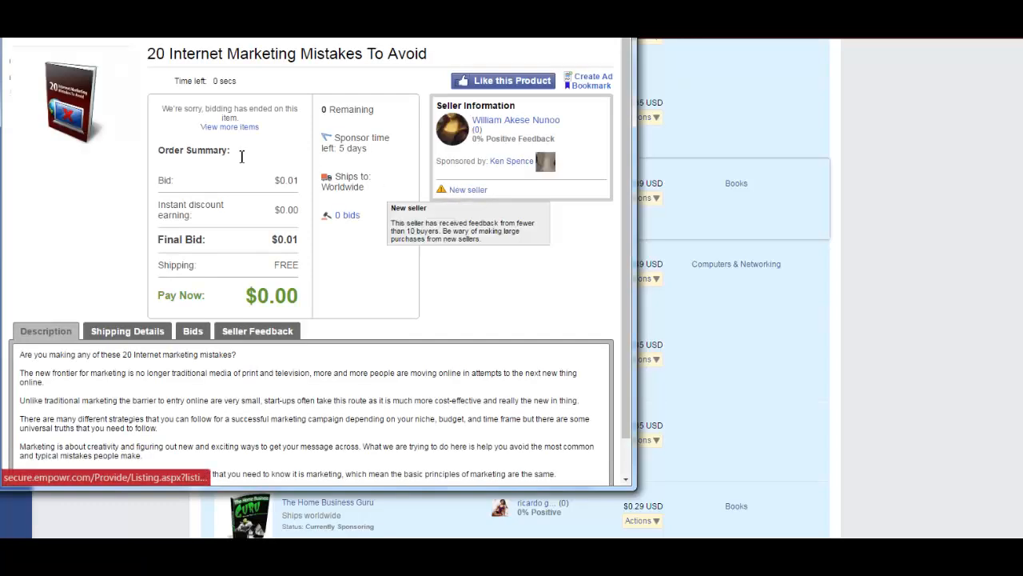
pyautogui.moveTo(489, 159)
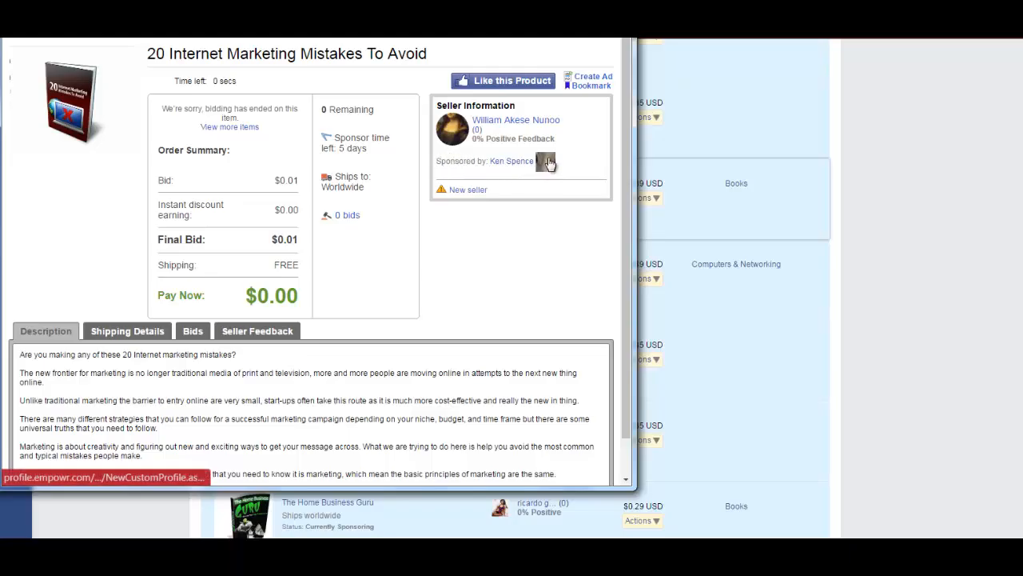
pyautogui.moveTo(582, 125)
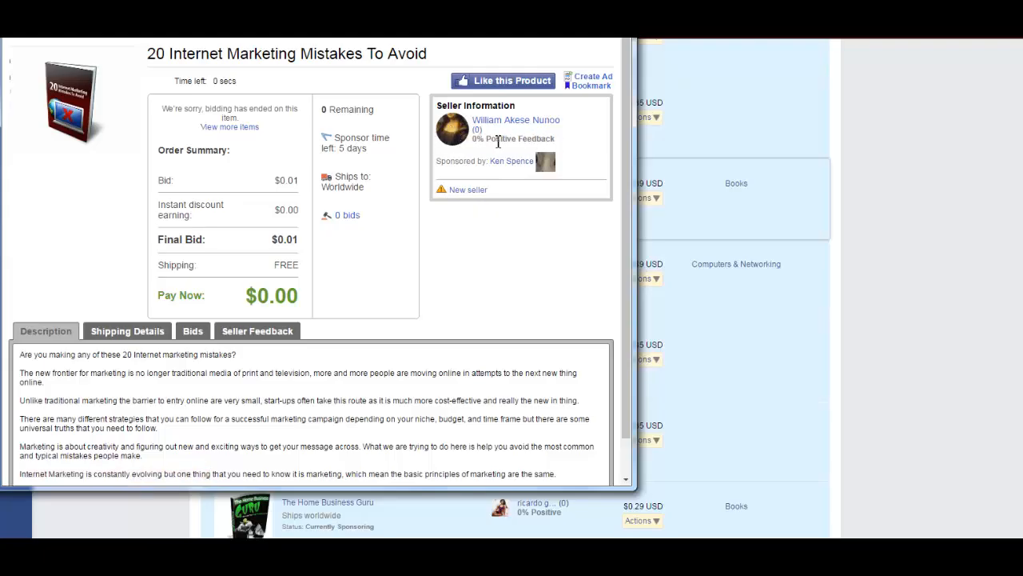
pyautogui.moveTo(617, 60)
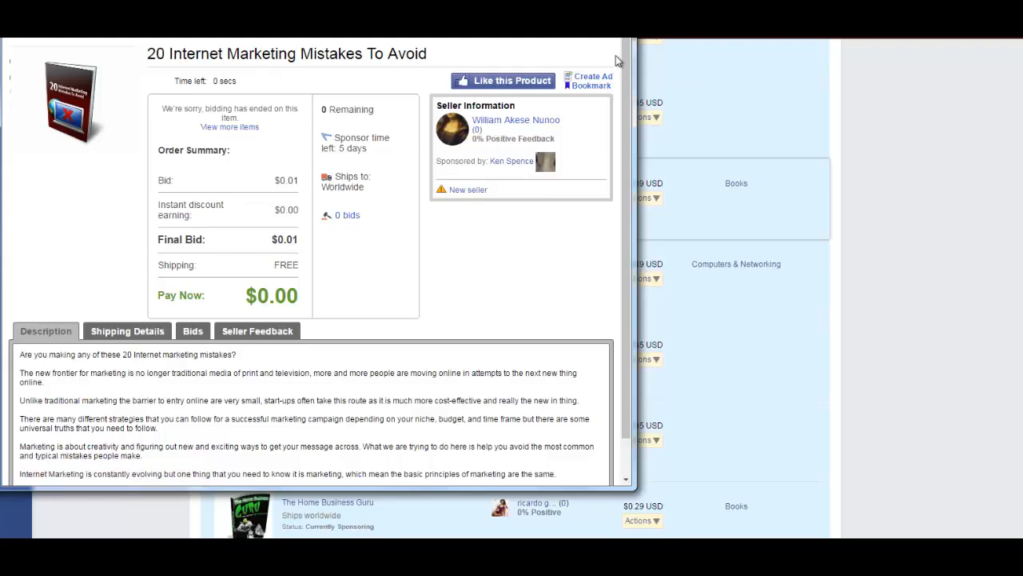
pyautogui.moveTo(569, 214)
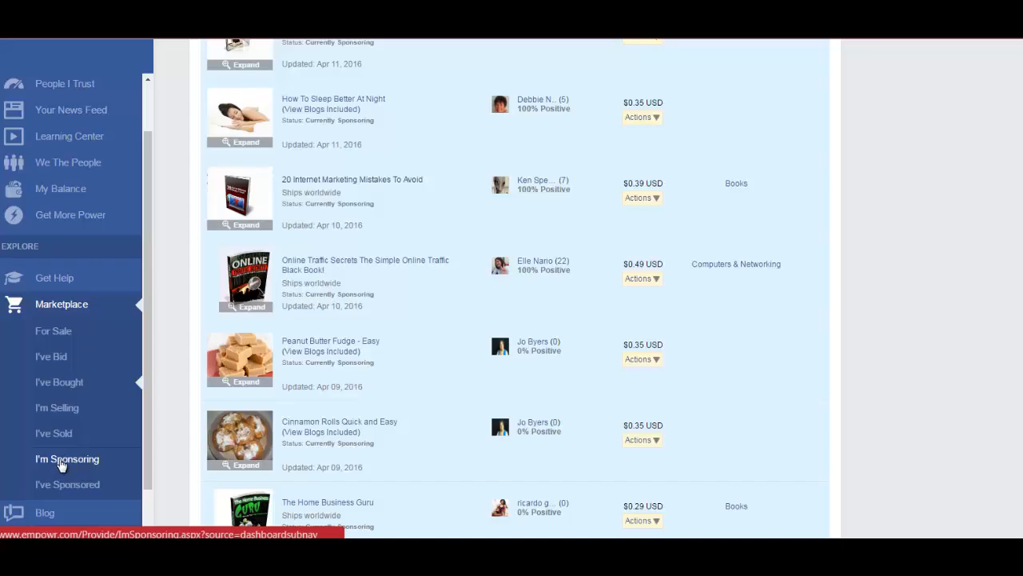
pyautogui.moveTo(86, 457)
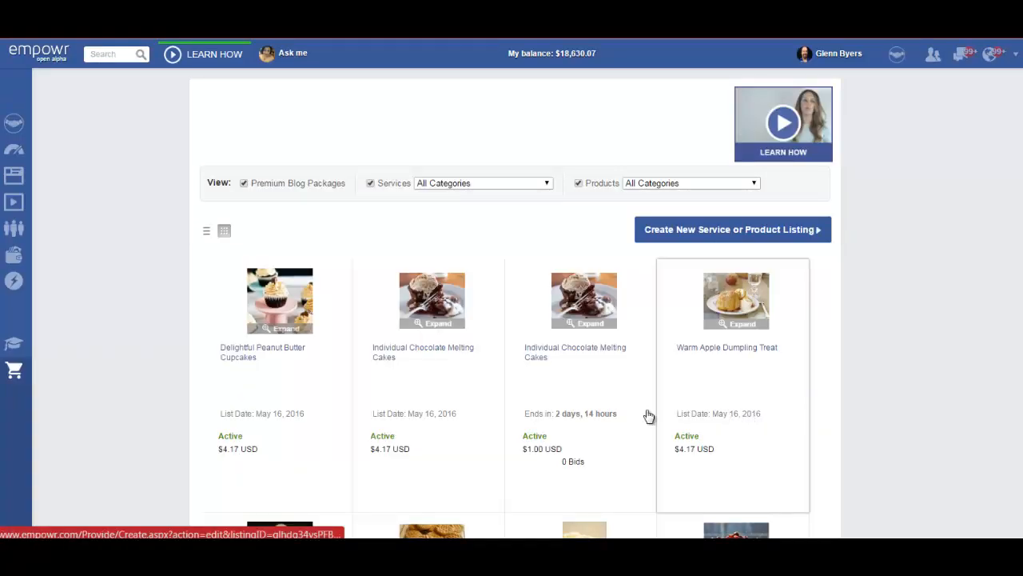
pyautogui.scroll(-3)
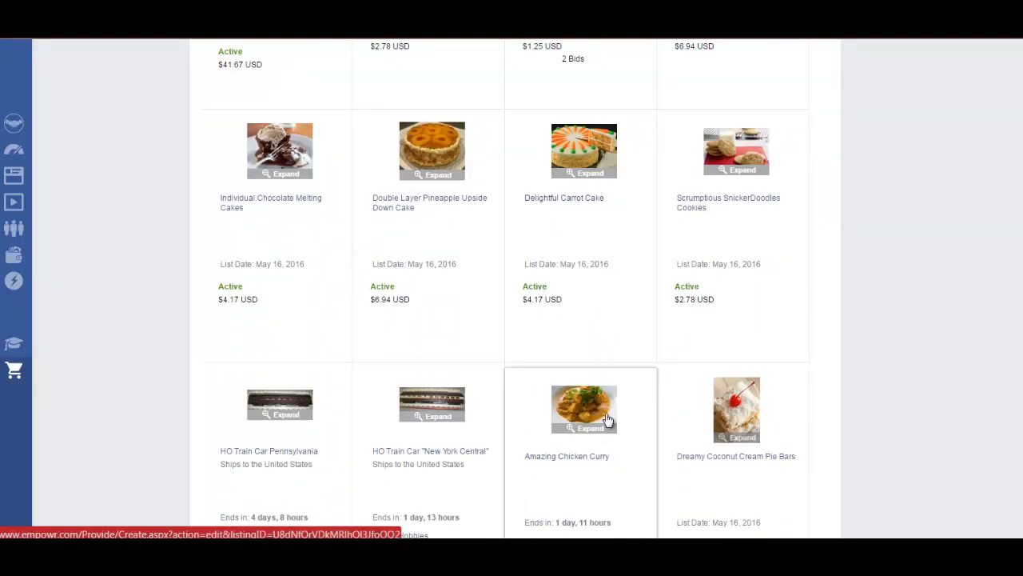
pyautogui.scroll(-3)
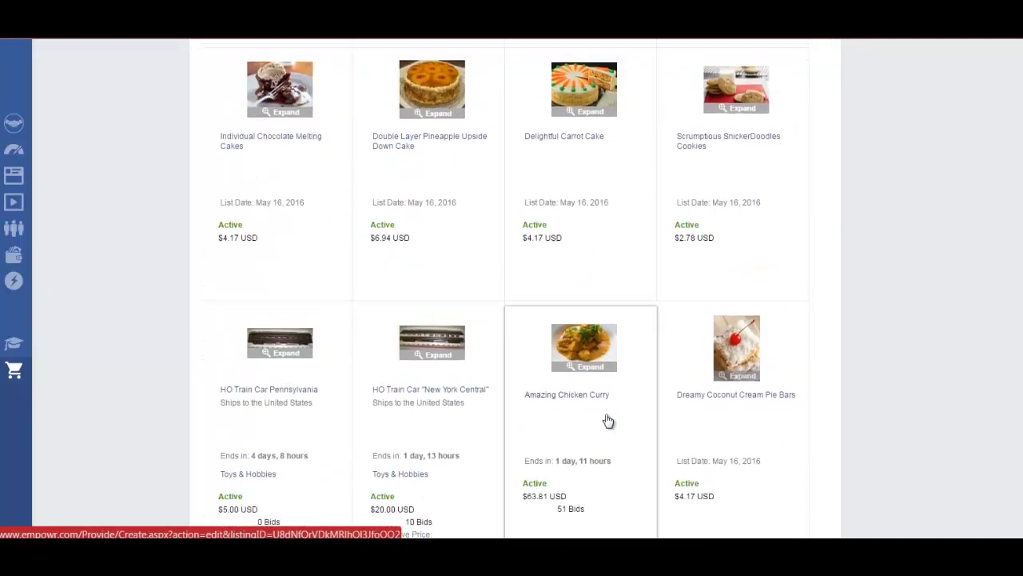
pyautogui.scroll(-3)
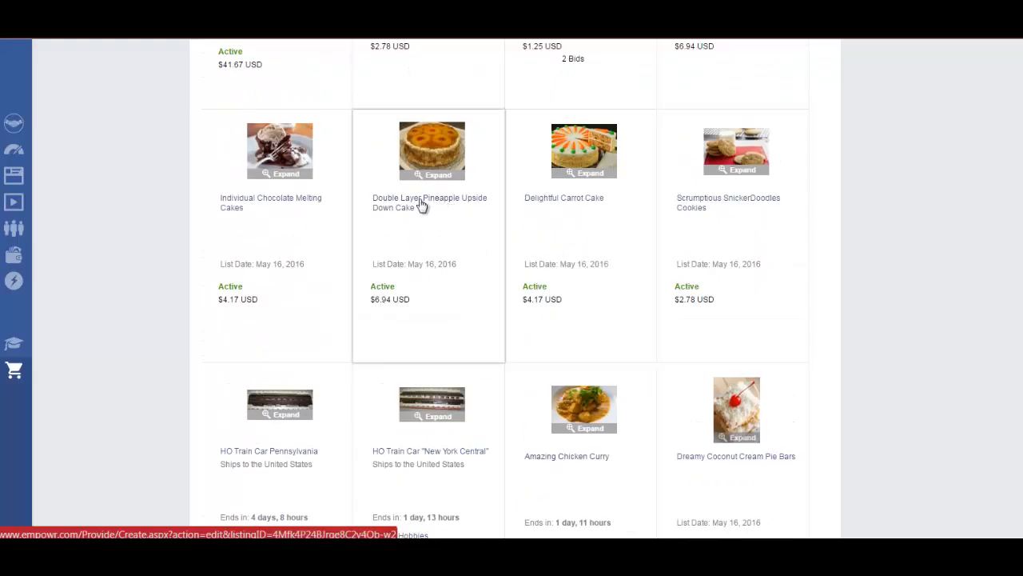
# Bring up the Double Layer Pineapple Upside Down Cake listing in the Edit a Listing dialog.
pyautogui.click(422, 202)
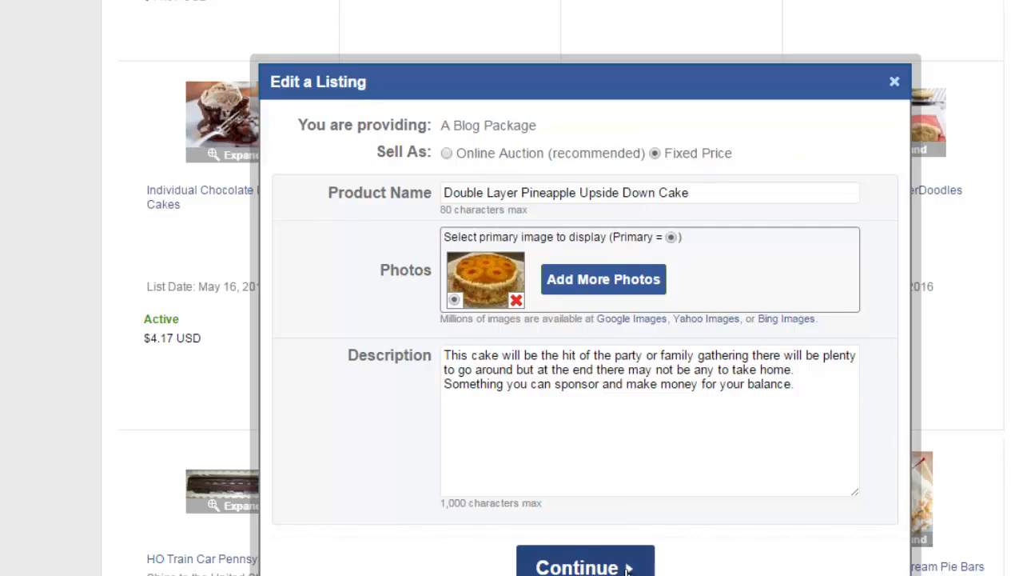
# Continue to pricing and set the cake listing's Quantity Available to Unlimited.
pyautogui.click(585, 566)
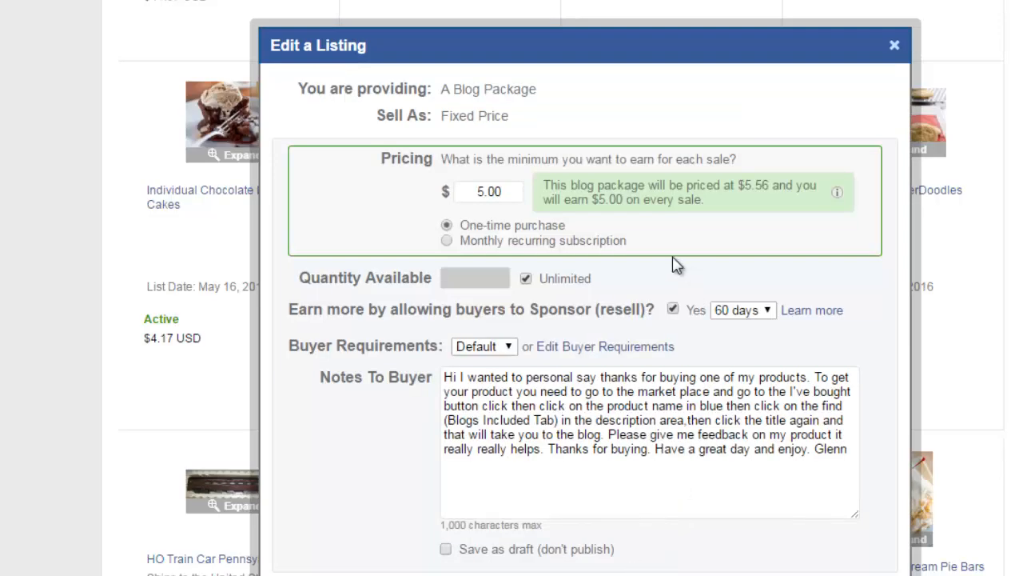
pyautogui.moveTo(526, 279)
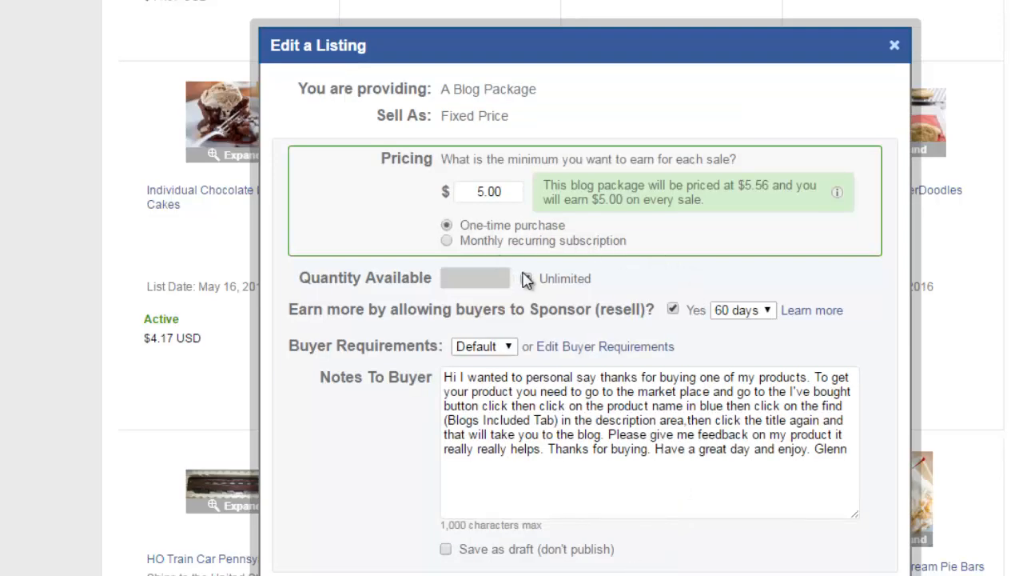
pyautogui.click(524, 278)
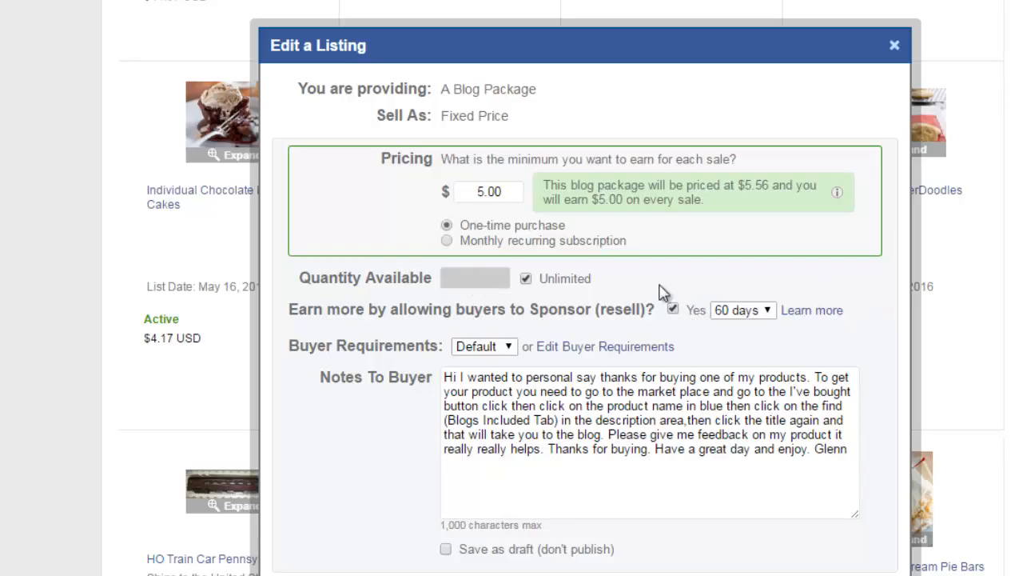
pyautogui.moveTo(684, 265)
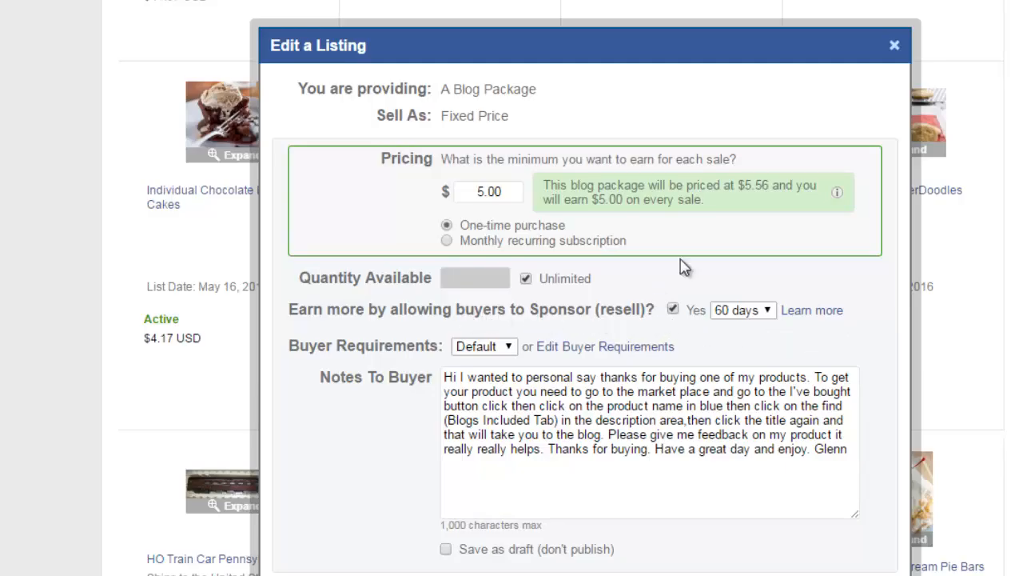
pyautogui.moveTo(511, 310)
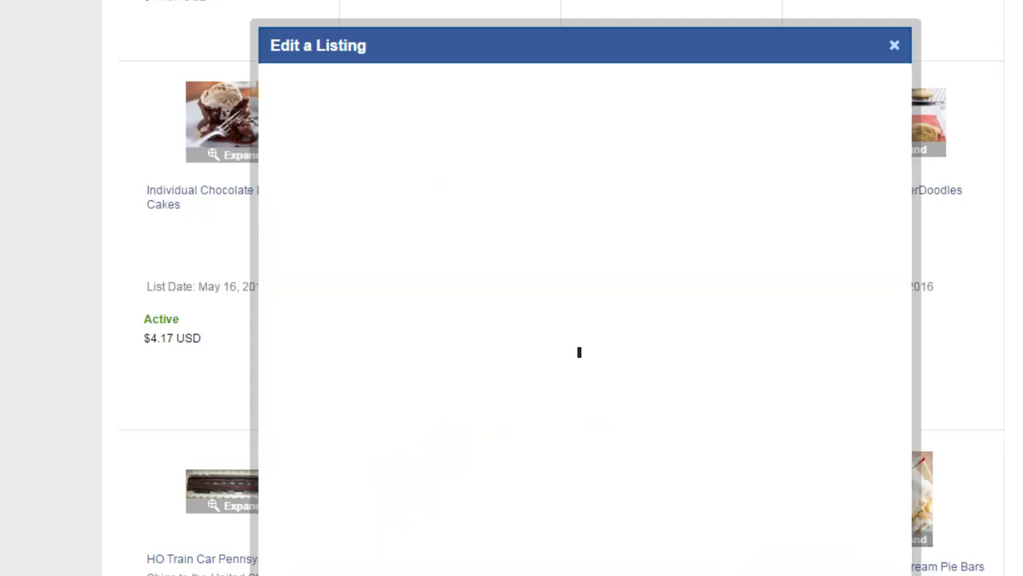
# Leave the editor and scroll the grid to the pineapple cake listing, Active at $6.94, May 17, 2016.
pyautogui.click(893, 45)
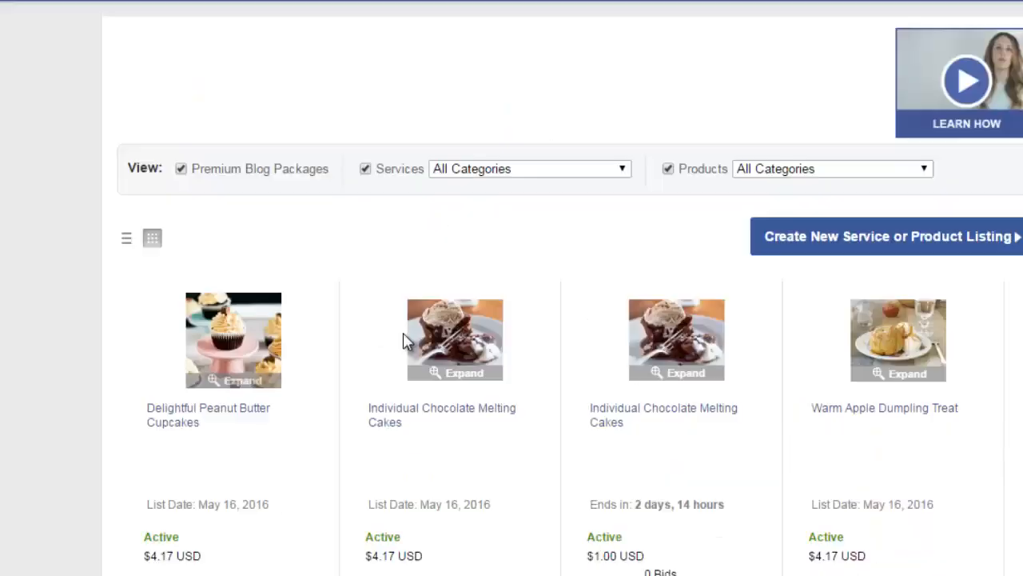
pyautogui.scroll(-3)
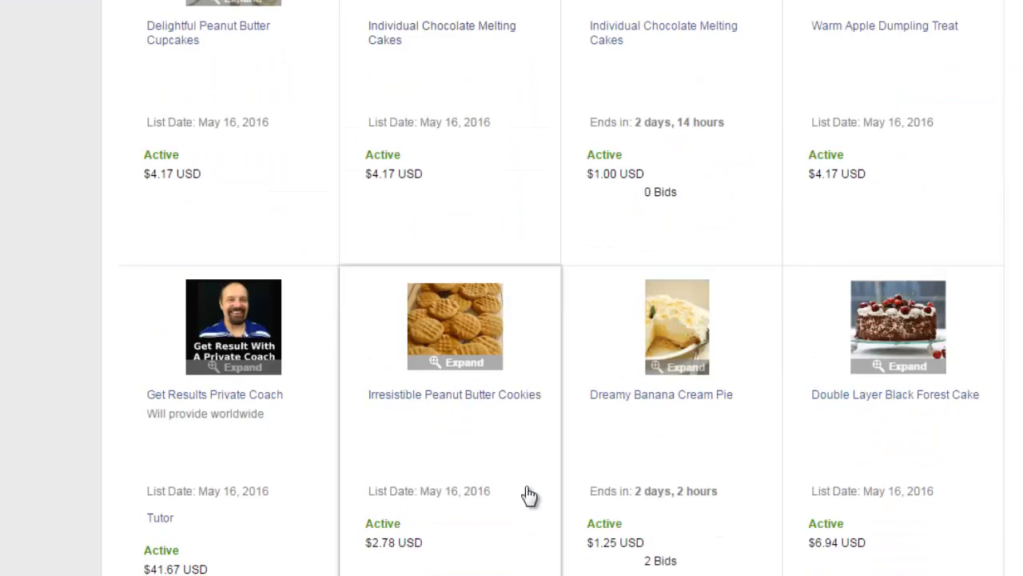
pyautogui.scroll(-3)
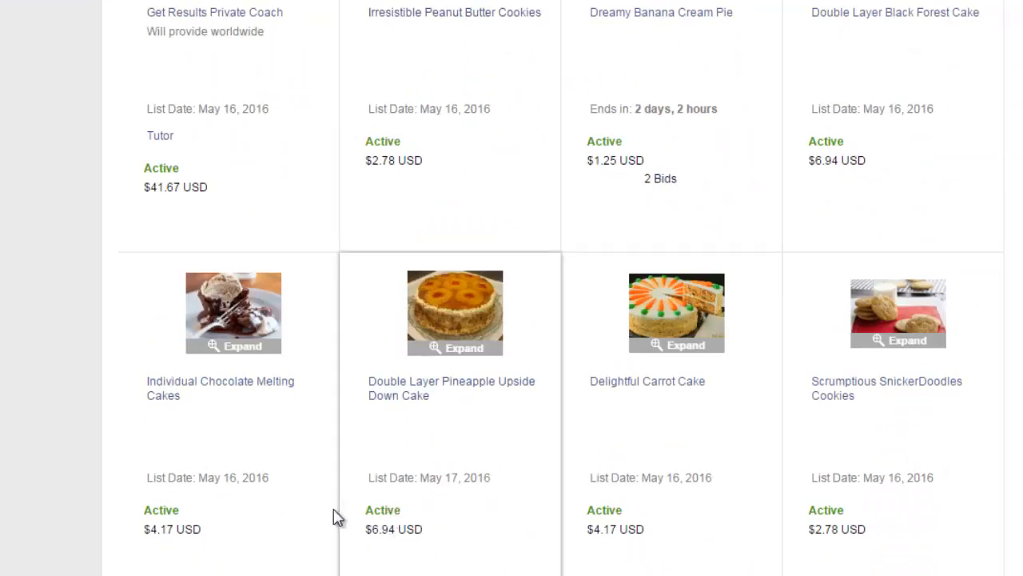
pyautogui.moveTo(206, 468)
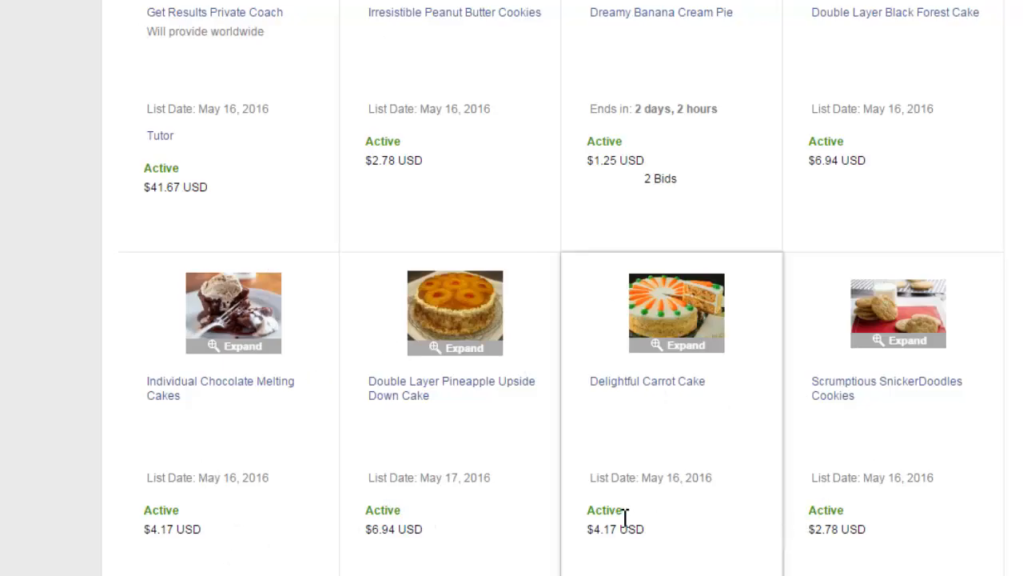
pyautogui.scroll(-3)
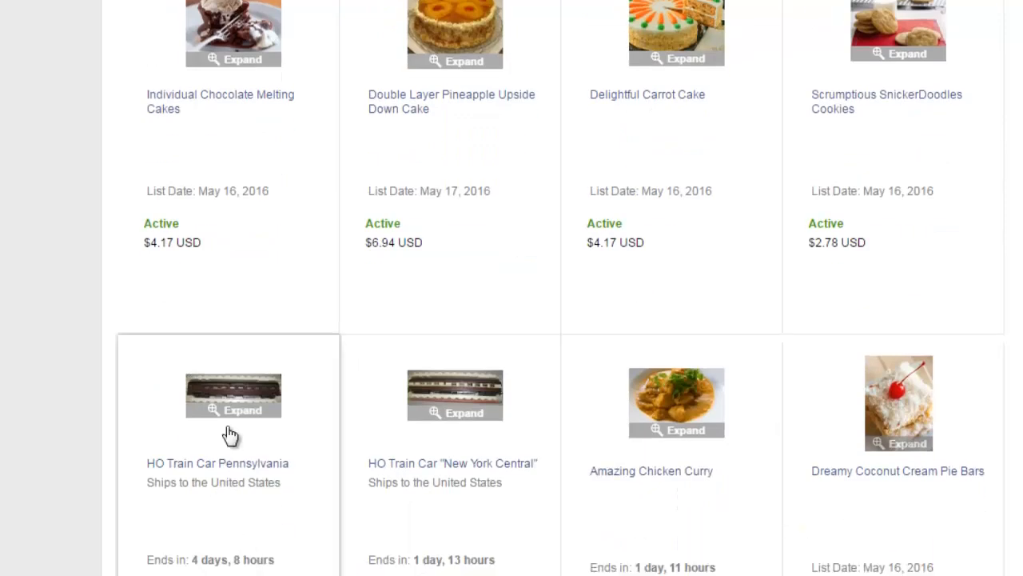
pyautogui.scroll(-3)
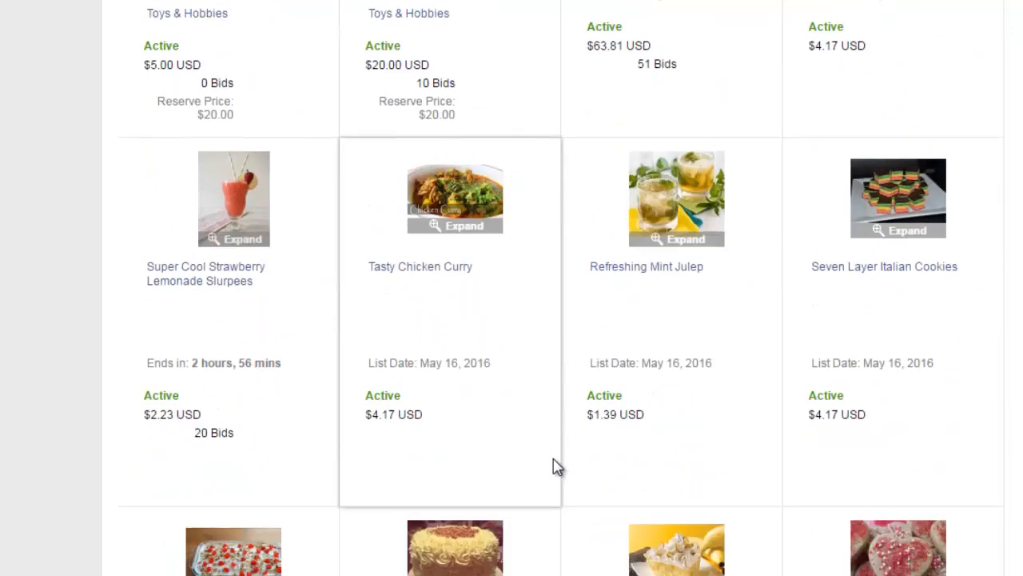
pyautogui.scroll(-3)
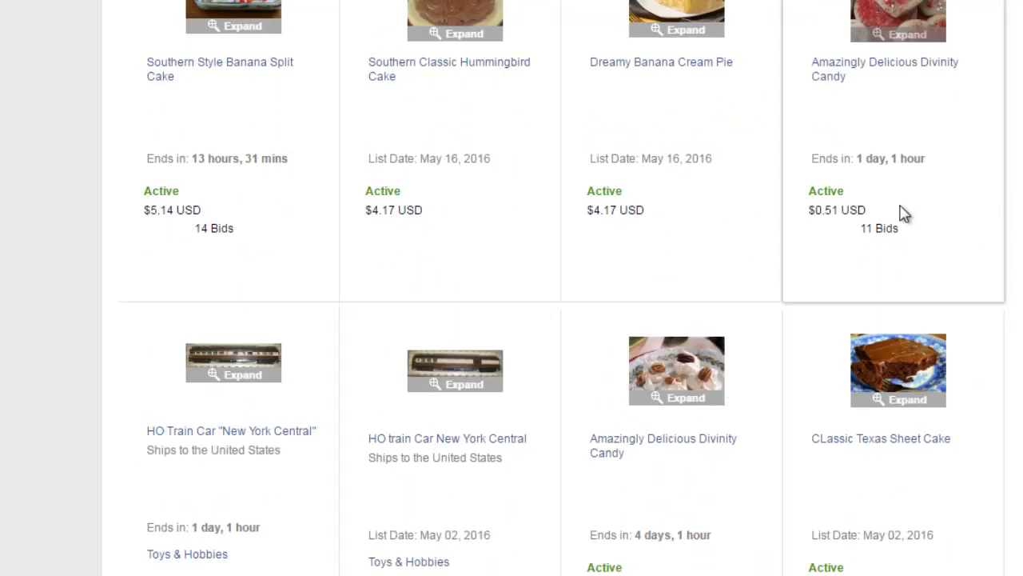
pyautogui.scroll(-3)
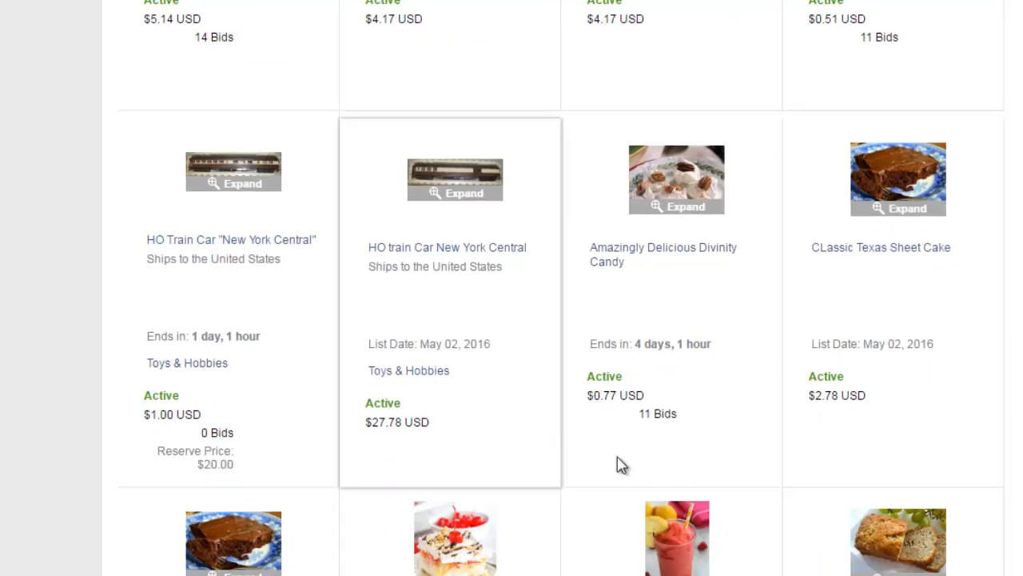
pyautogui.scroll(-3)
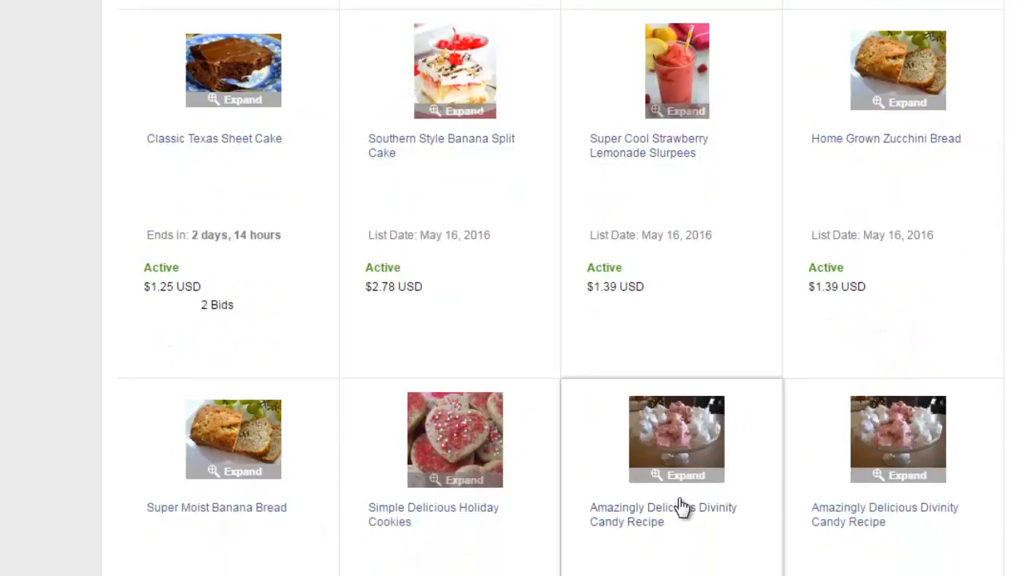
pyautogui.scroll(-3)
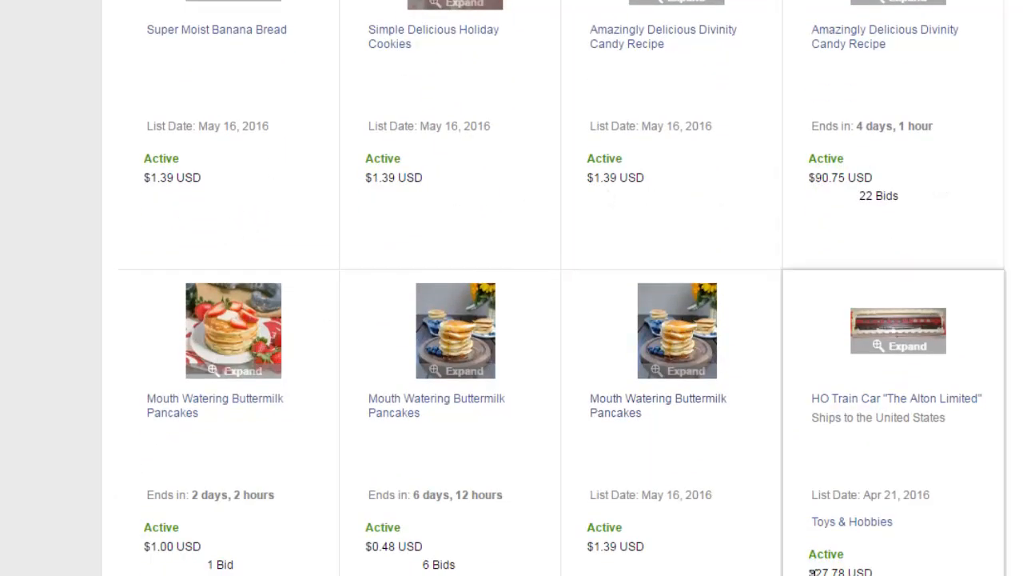
pyautogui.scroll(-3)
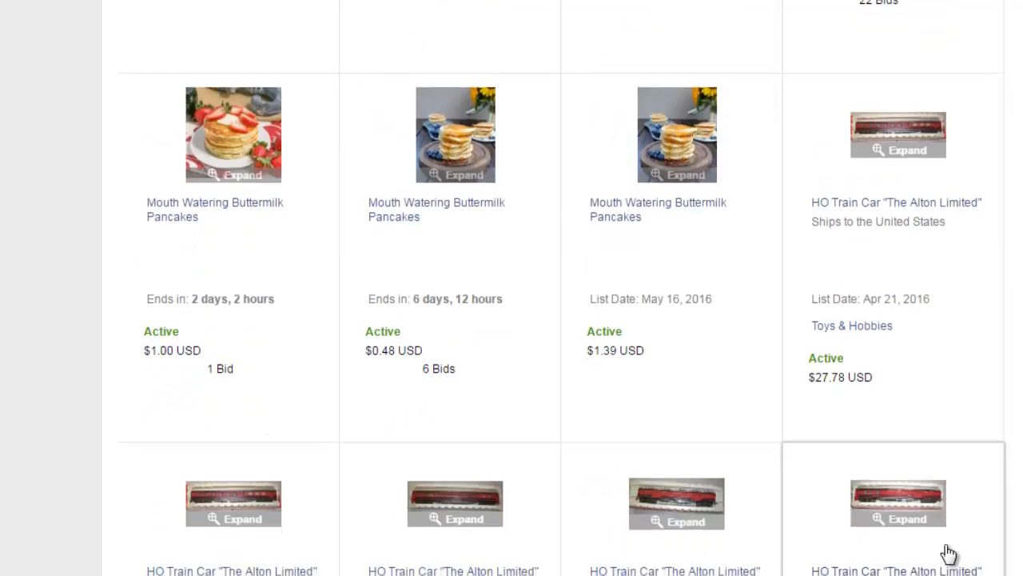
pyautogui.scroll(-3)
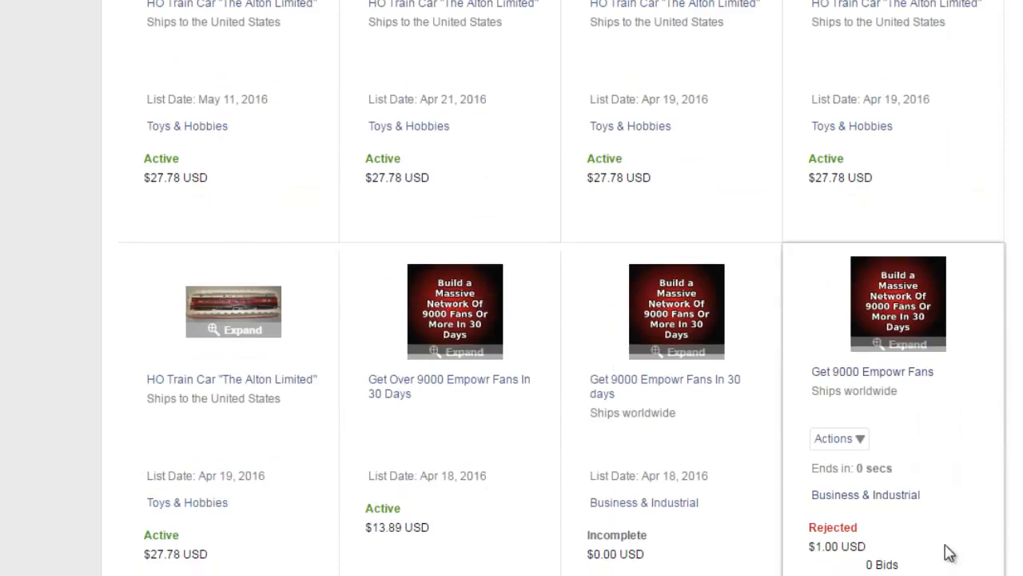
pyautogui.scroll(-3)
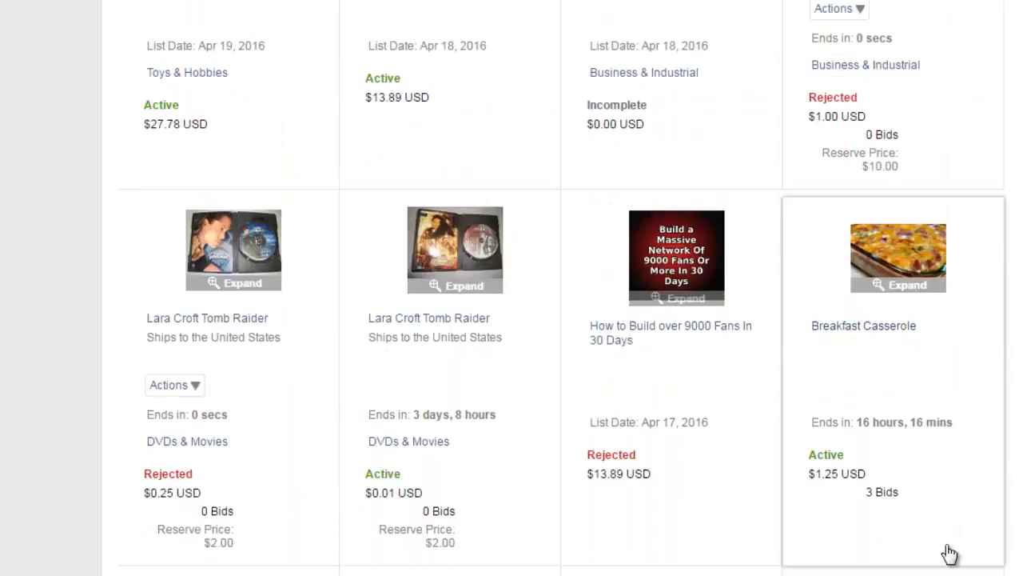
pyautogui.scroll(-3)
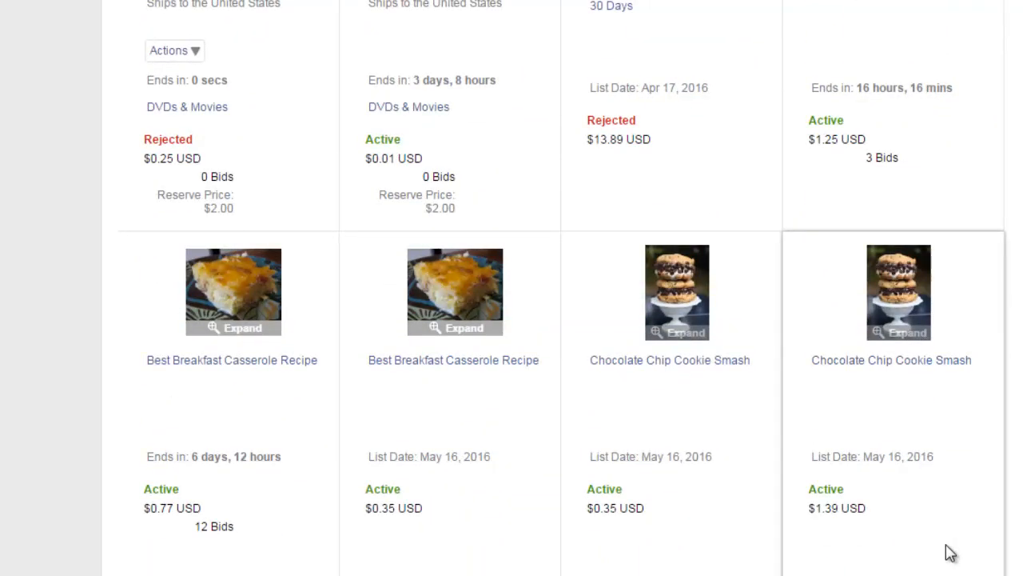
pyautogui.moveTo(790, 467)
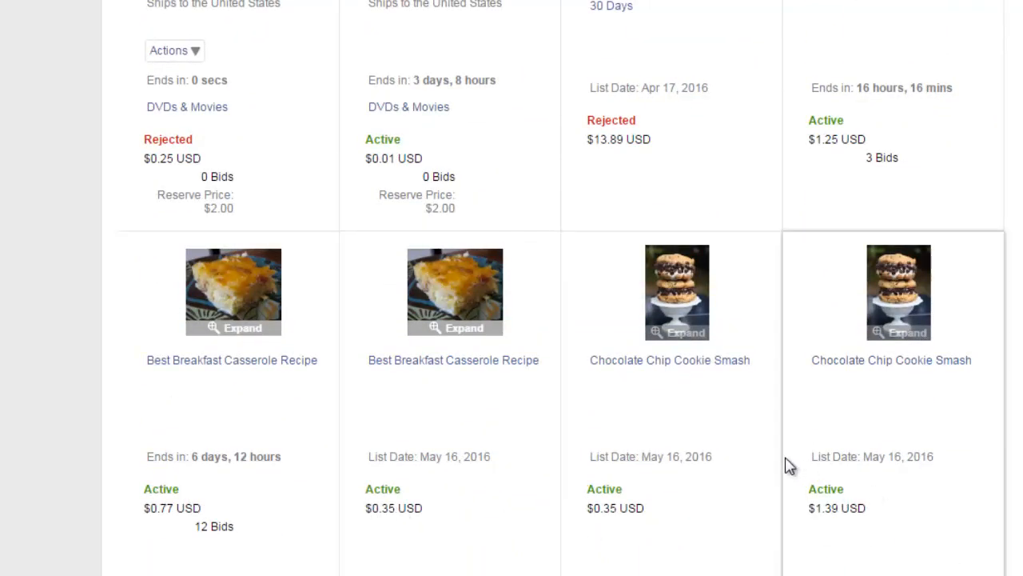
pyautogui.scroll(-3)
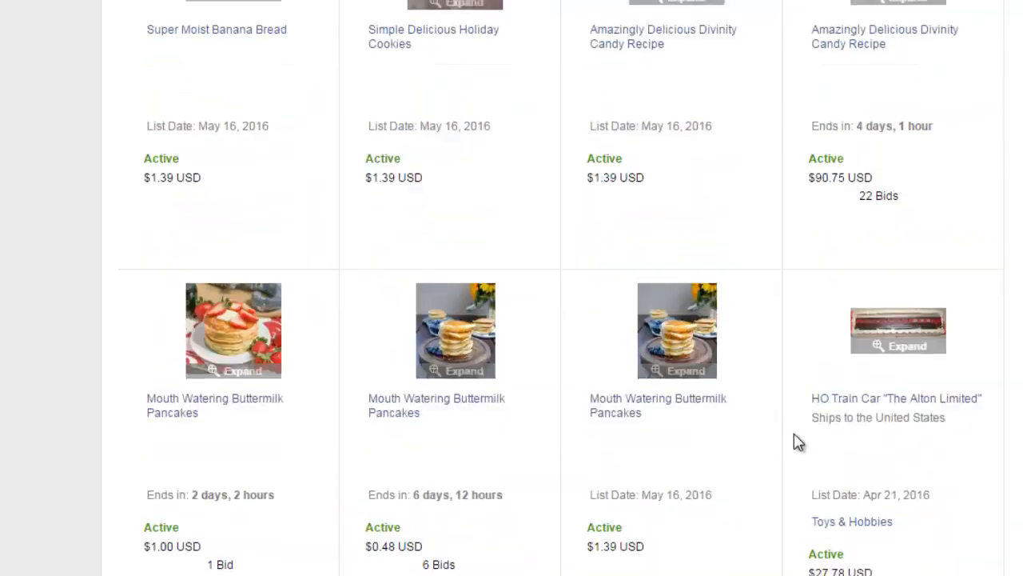
pyautogui.scroll(-3)
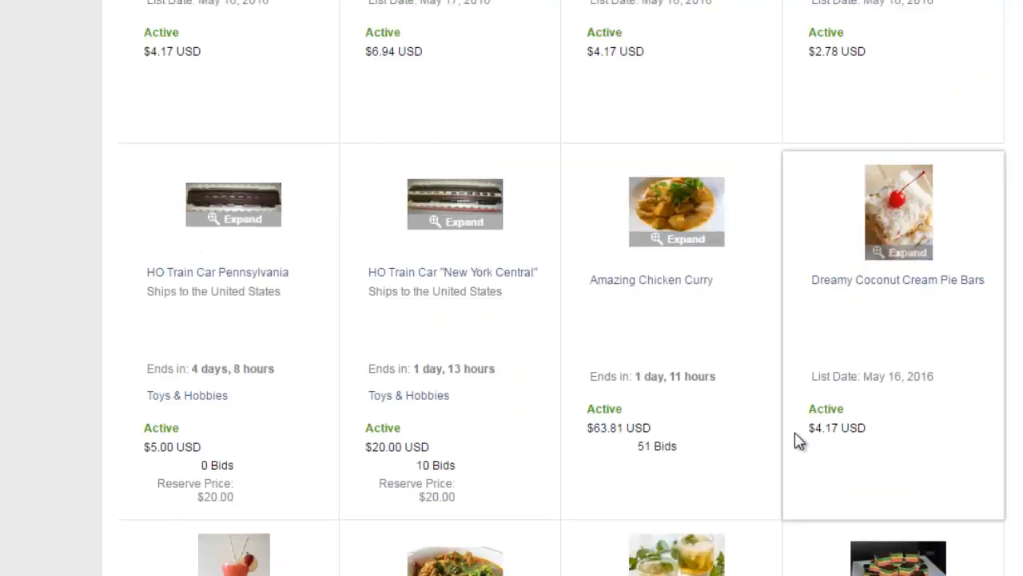
pyautogui.moveTo(659, 496)
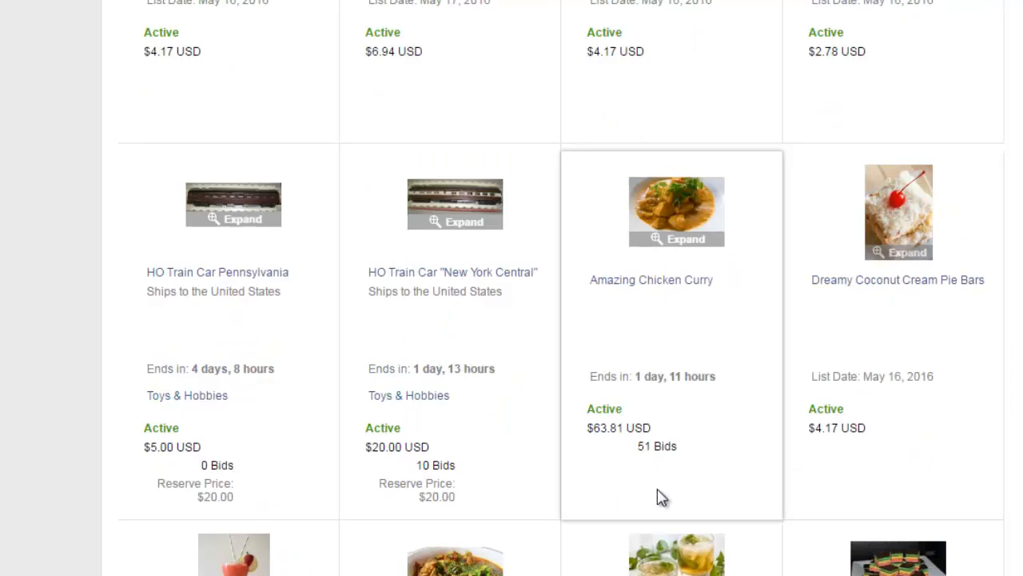